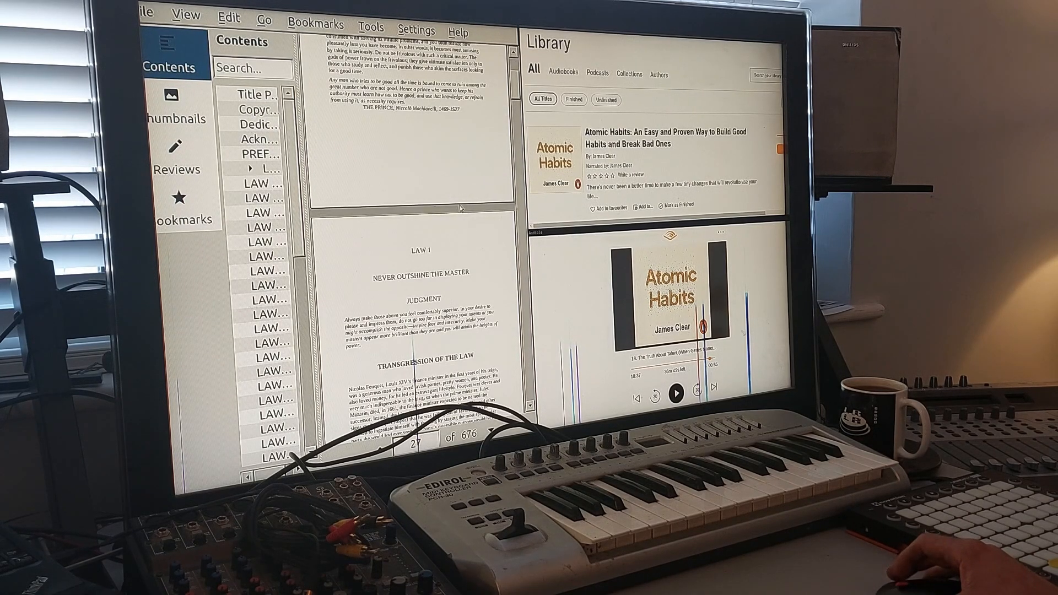
# Show Okular's Open Recent list from the File menu, including The 48 Laws of Power.
pyautogui.click(144, 15)
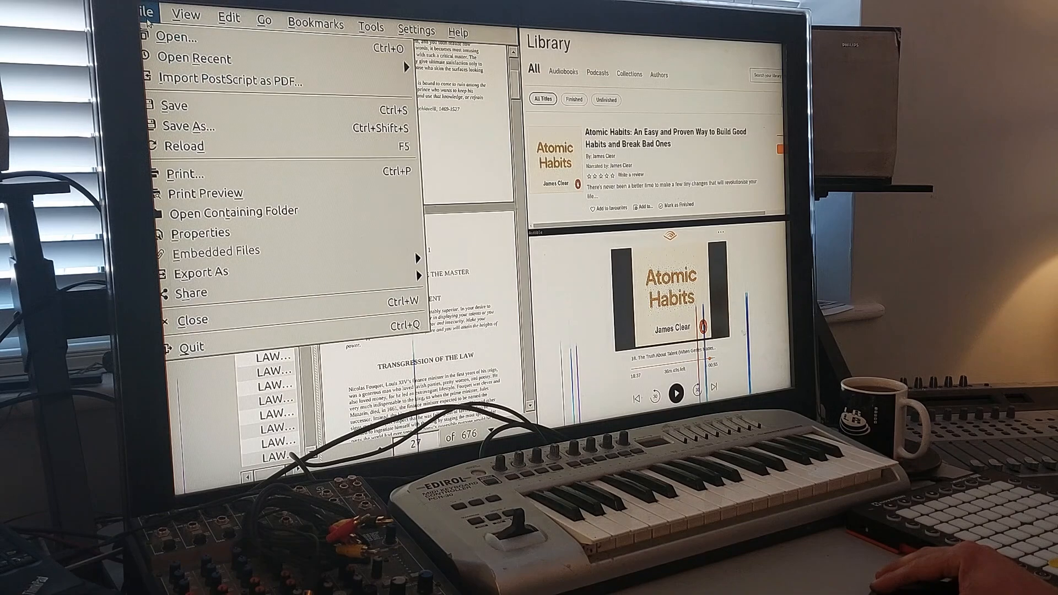
pyautogui.click(196, 59)
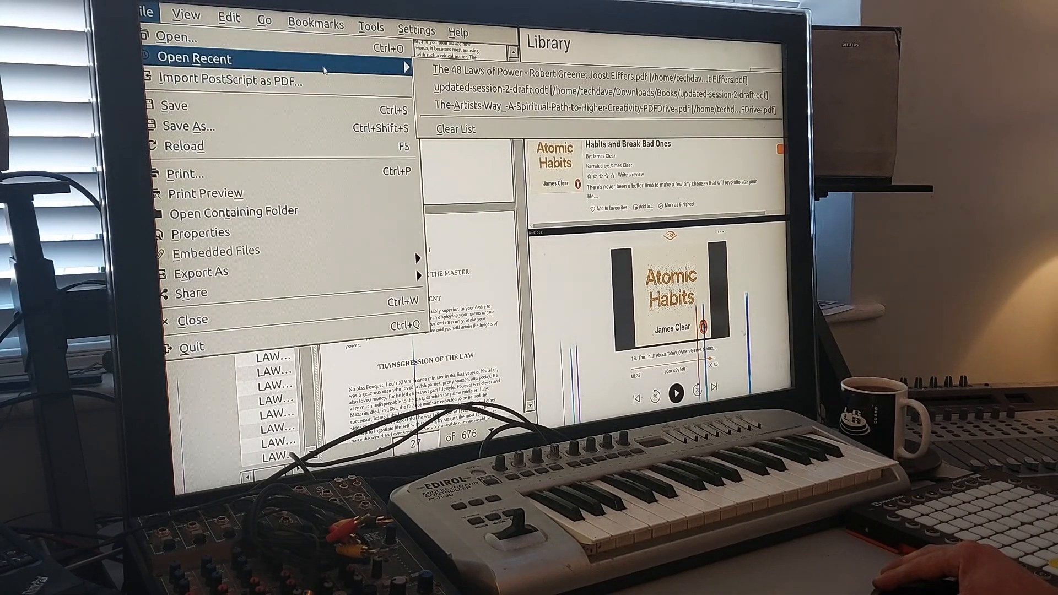
pyautogui.click(316, 25)
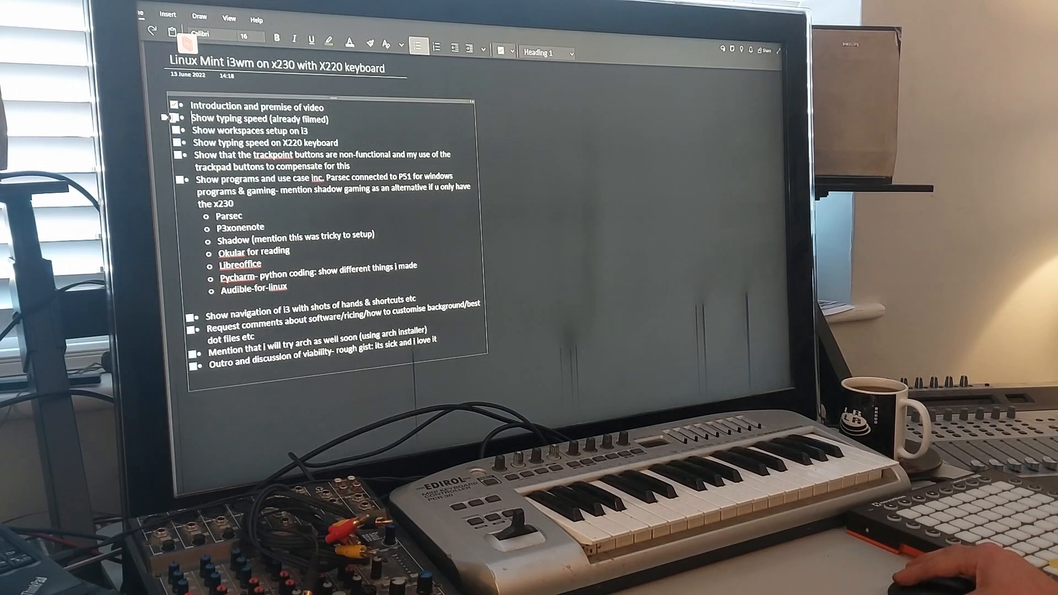
pyautogui.click(177, 118)
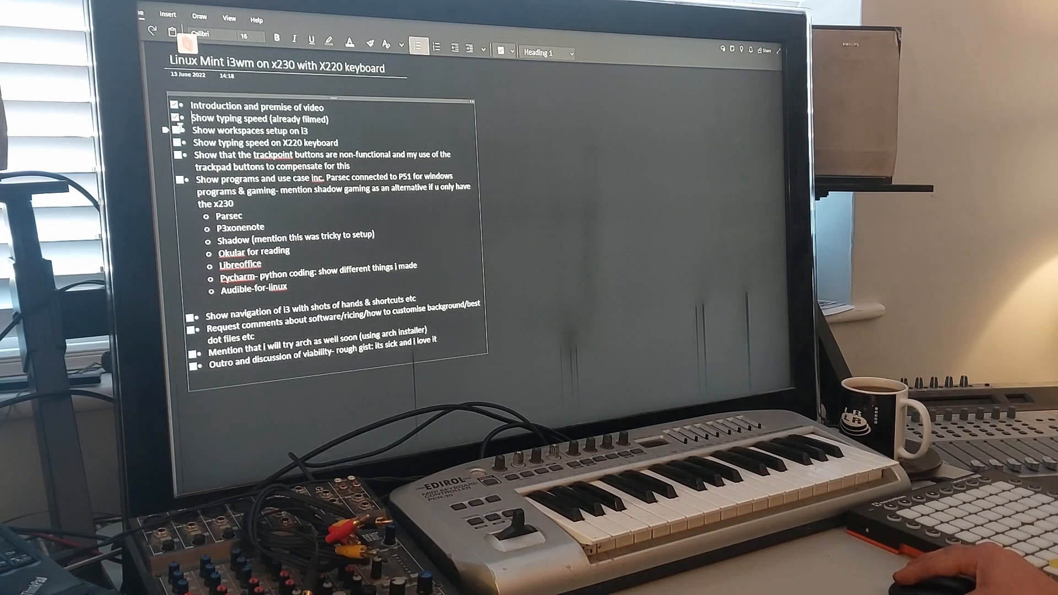